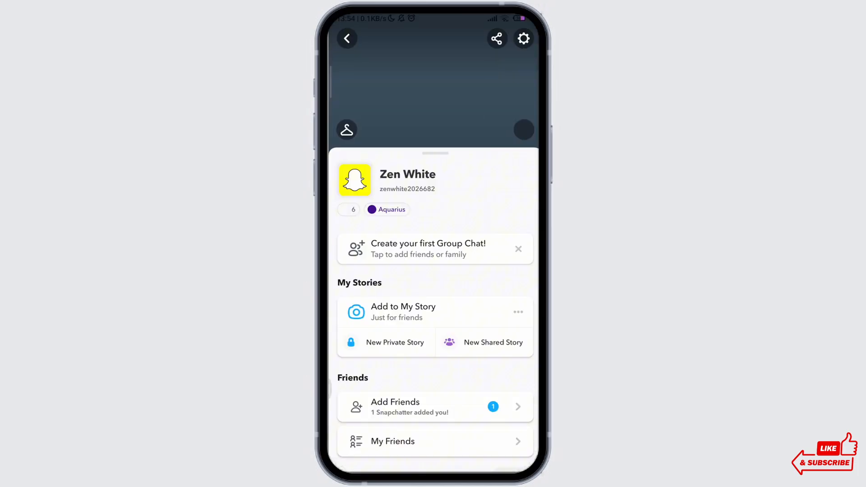
Step: From the profile's settings, reach the Support section and enter I Need Help
{"action": "scroll", "scroll_direction": "down", "scroll_amount": 3}
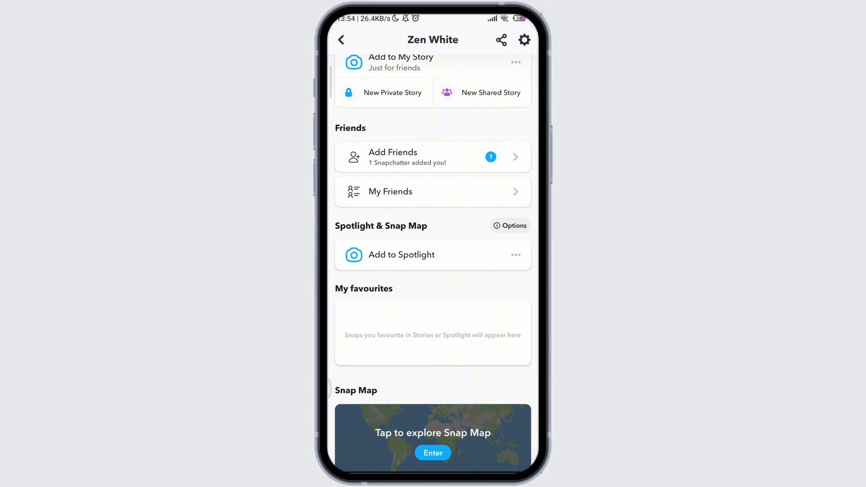
{"action": "scroll", "scroll_direction": "down", "scroll_amount": 3}
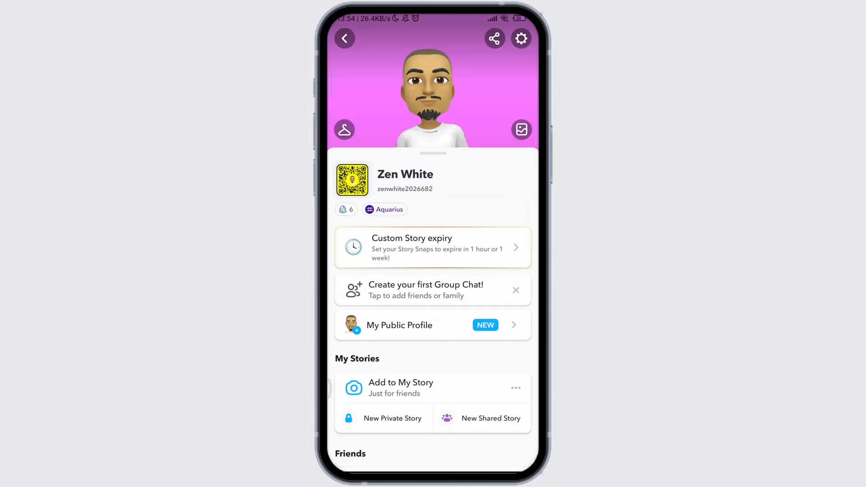
{"action": "left_click", "coordinate": [520, 38]}
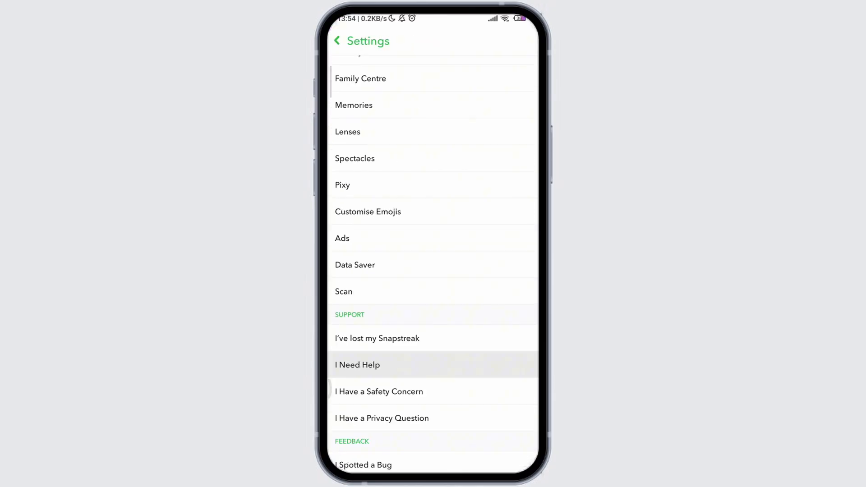
{"action": "left_click", "coordinate": [357, 364]}
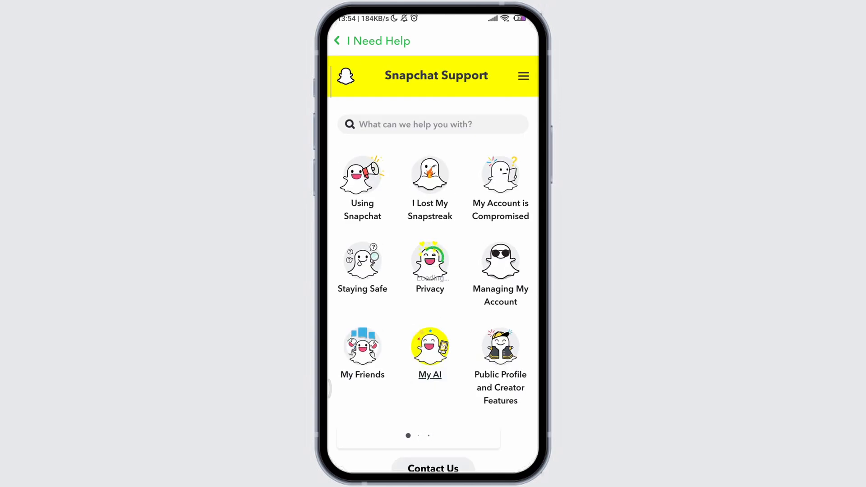
Step: Choose the My AI topic to list its help articles
{"action": "left_click", "coordinate": [429, 350]}
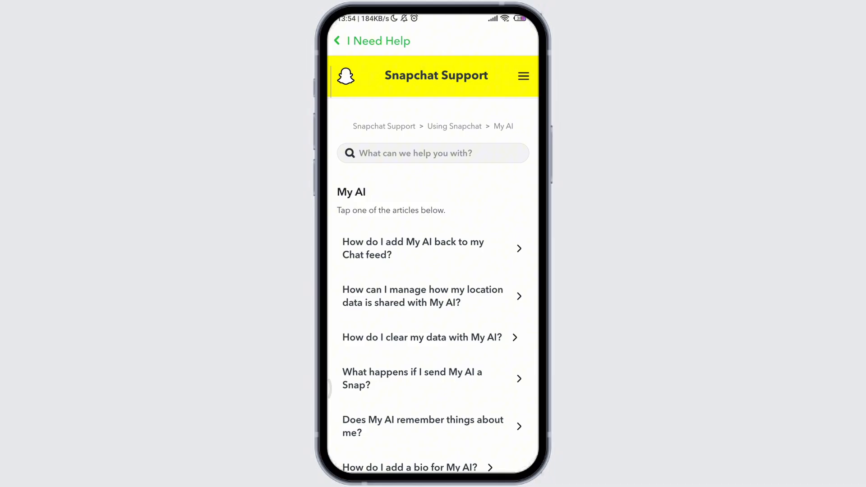